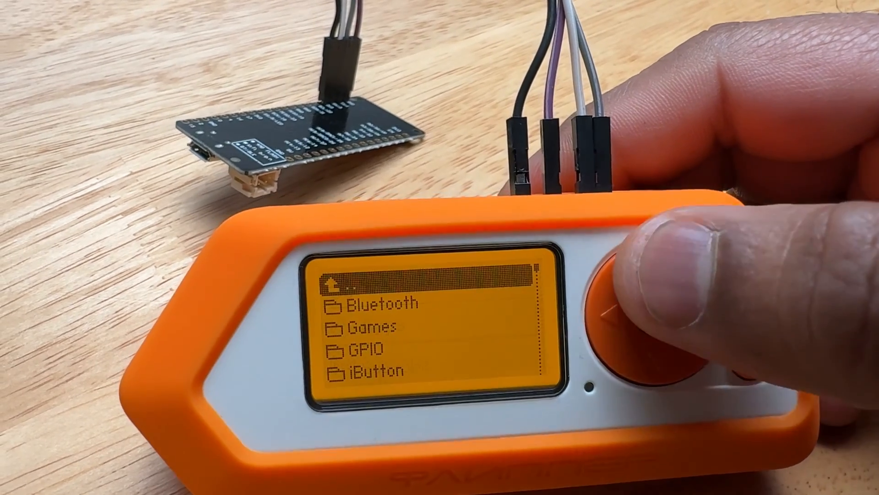
# Launch Wi-Fi Marauder on the Flipper and scroll down past Scan, SSID, List, Select to Attack
pyautogui.click(629, 303)
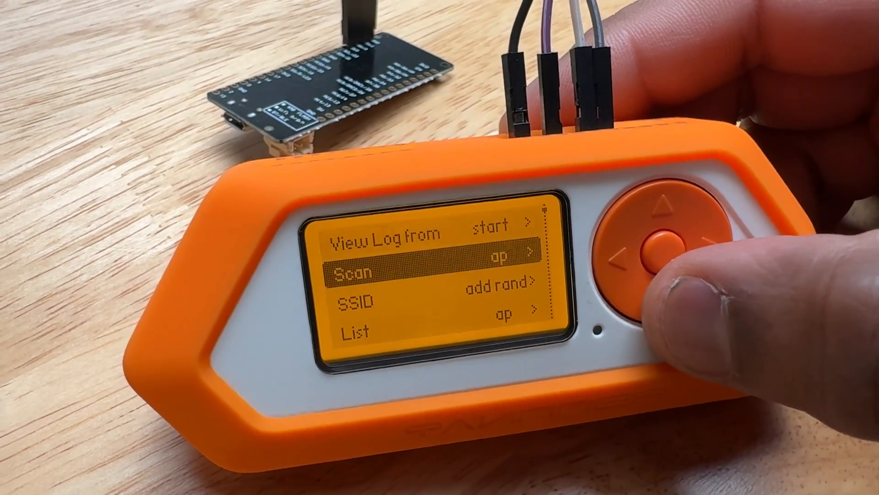
pyautogui.click(661, 246)
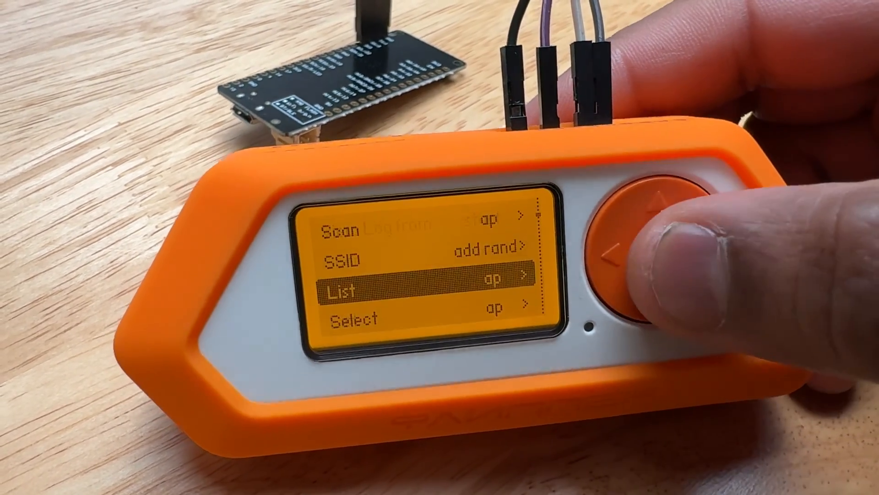
pyautogui.click(645, 247)
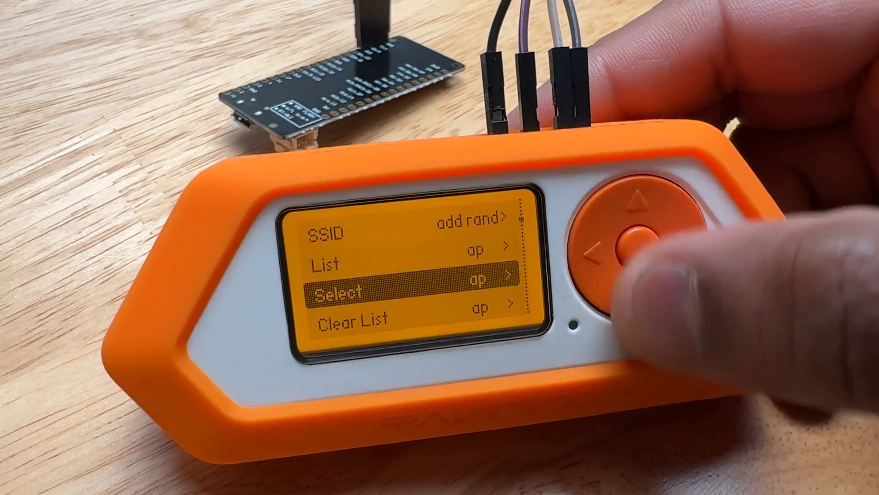
pyautogui.click(634, 238)
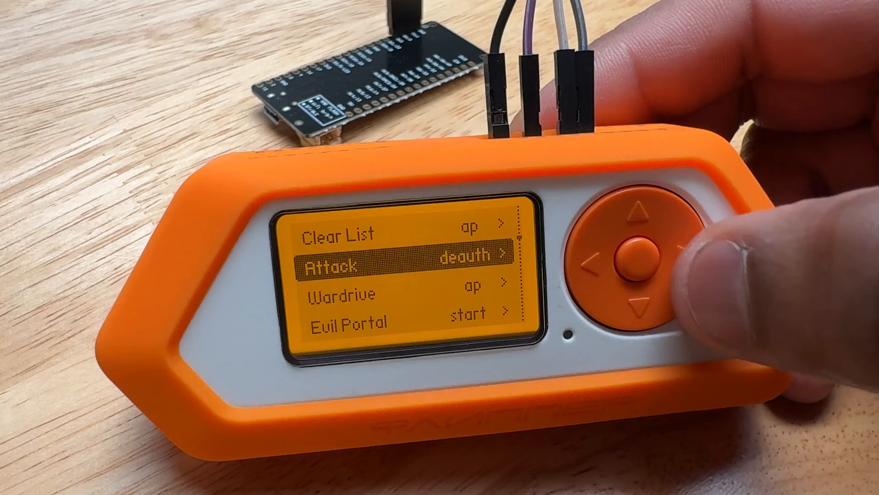
pyautogui.click(652, 250)
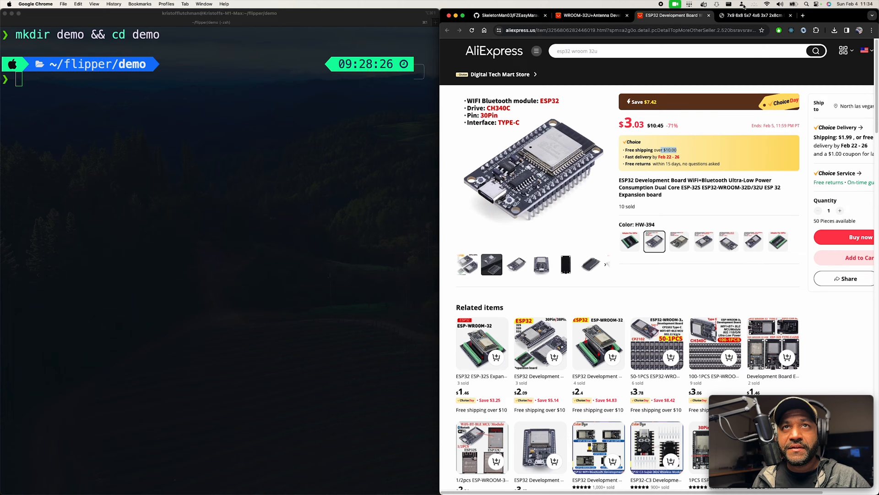
# View the 7x9 prototype PCB listing, then switch to the FZEasyMarauderFlash repository page
pyautogui.click(754, 15)
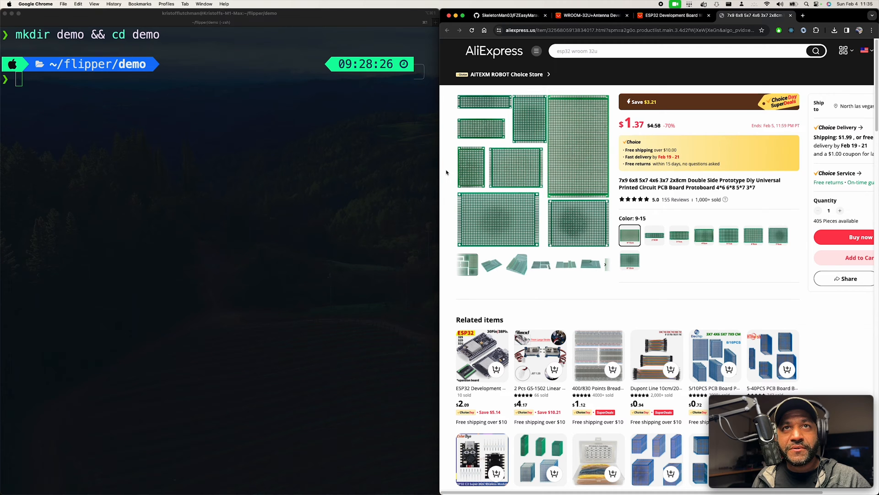
pyautogui.click(507, 16)
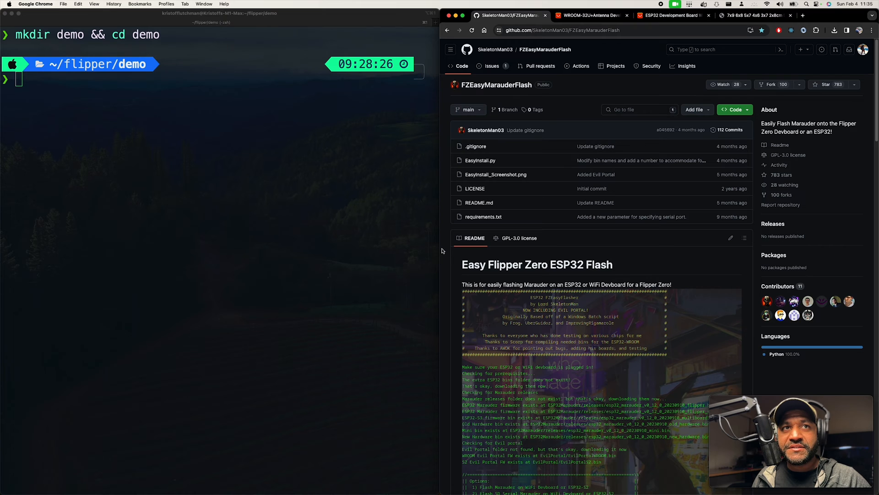
# Scroll through the FZEasyMarauderFlash README and show the repository's clone options
pyautogui.scroll(-3)
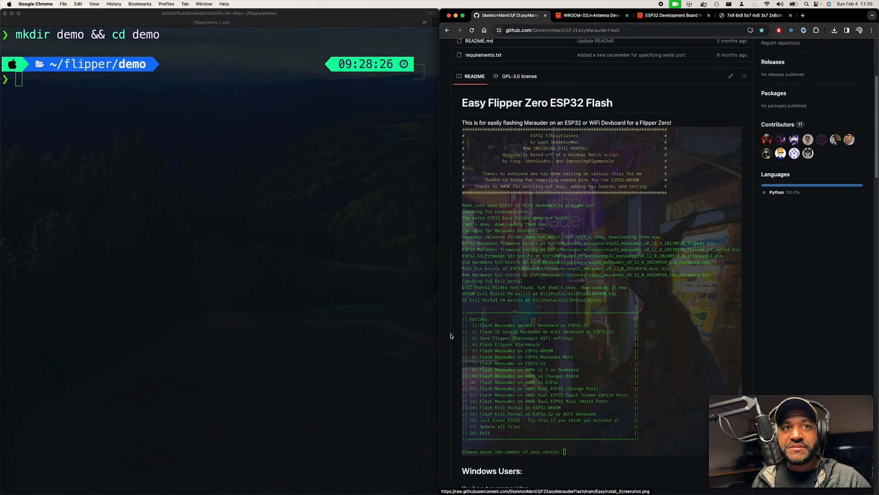
pyautogui.scroll(-3)
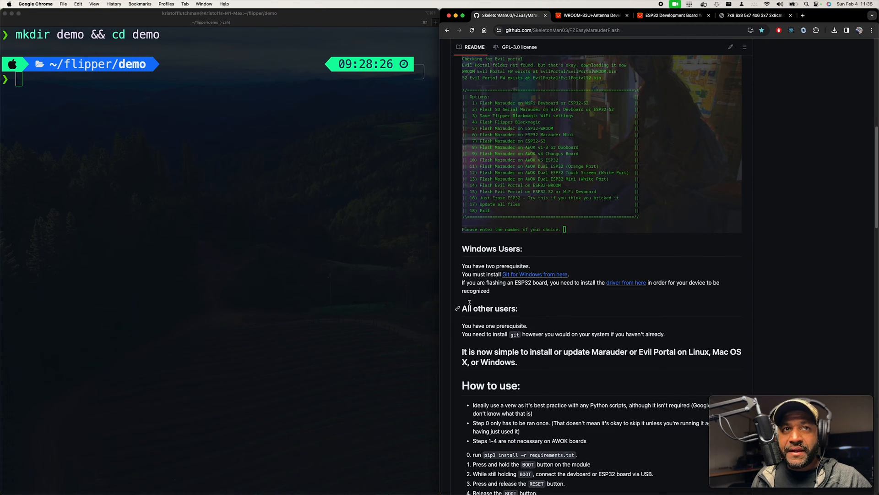
pyautogui.moveTo(445, 275)
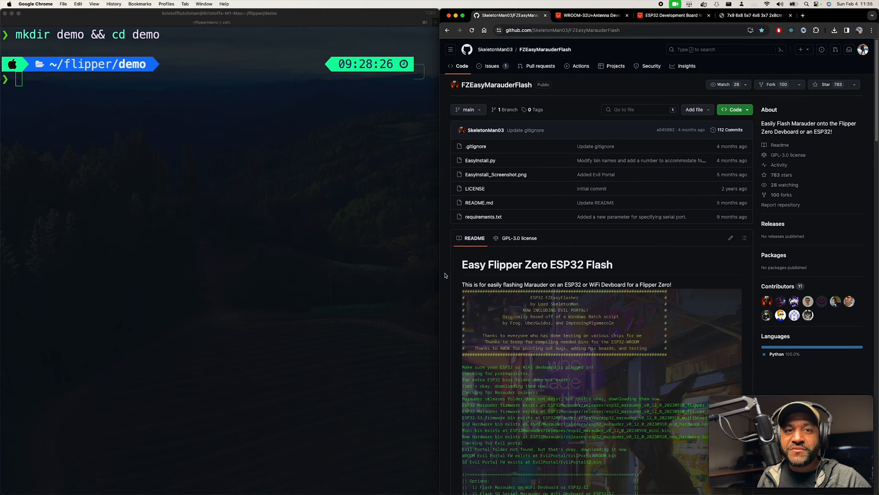
pyautogui.click(733, 109)
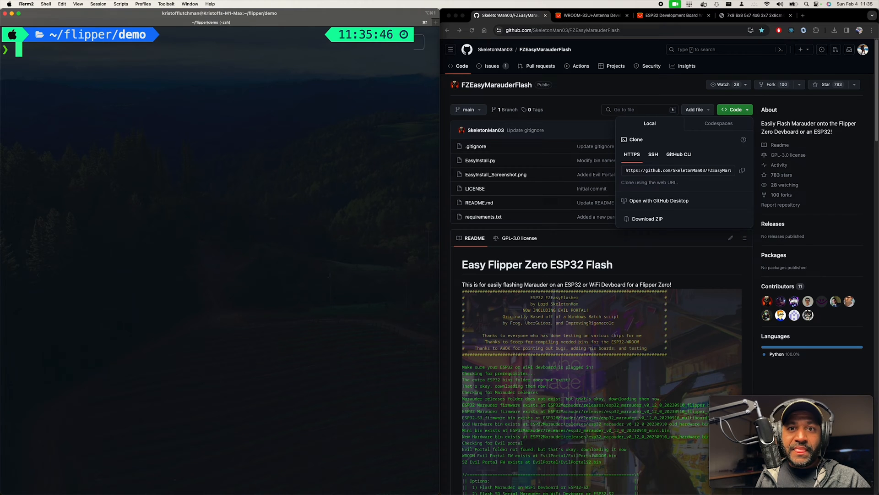
# Git clone FZEasyMarauderFlash into the demo folder and cd into it, listing its files
pyautogui.write('git clone https://github.com/SkeletonMan03/FZEasyMarauderFlash.git')
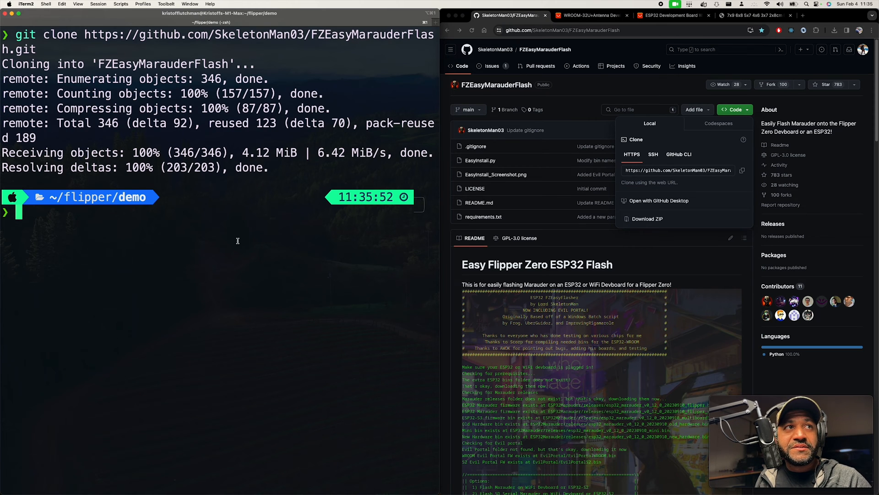
pyautogui.write('ls')
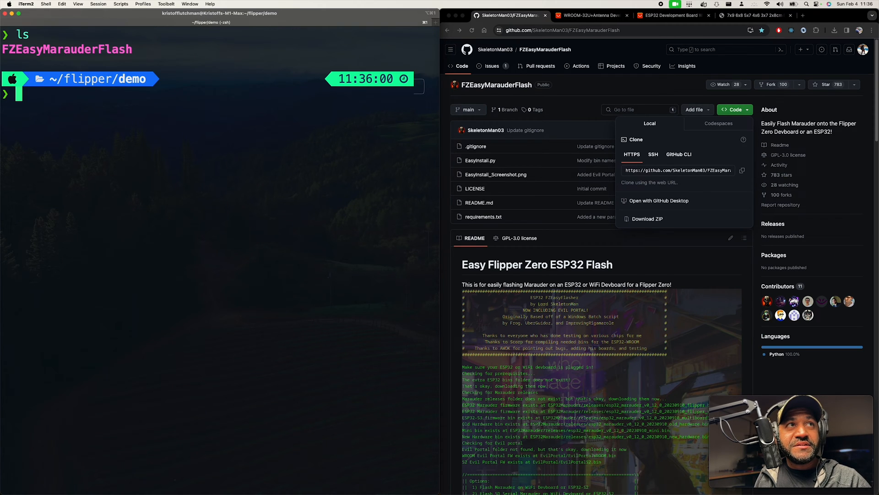
pyautogui.write('cd f')
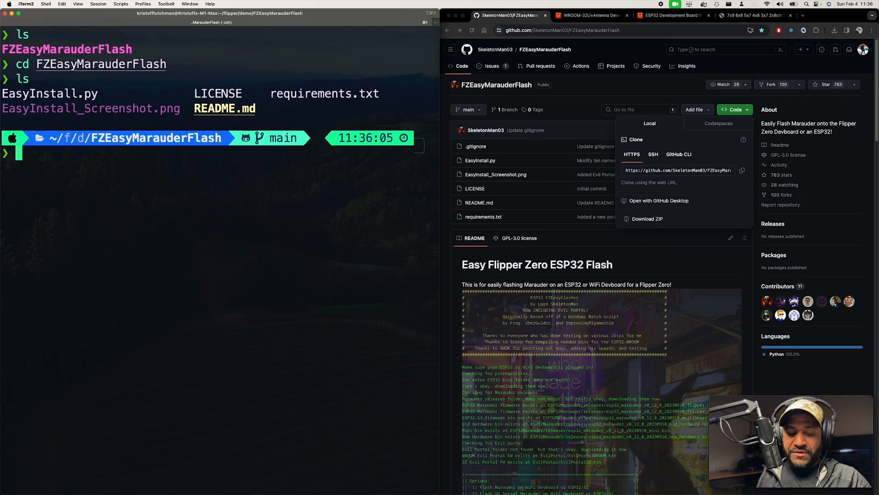
# List serial devices with ls /dev/tty.* to find the ESP32's usbserial port
pyautogui.write('lsusb')
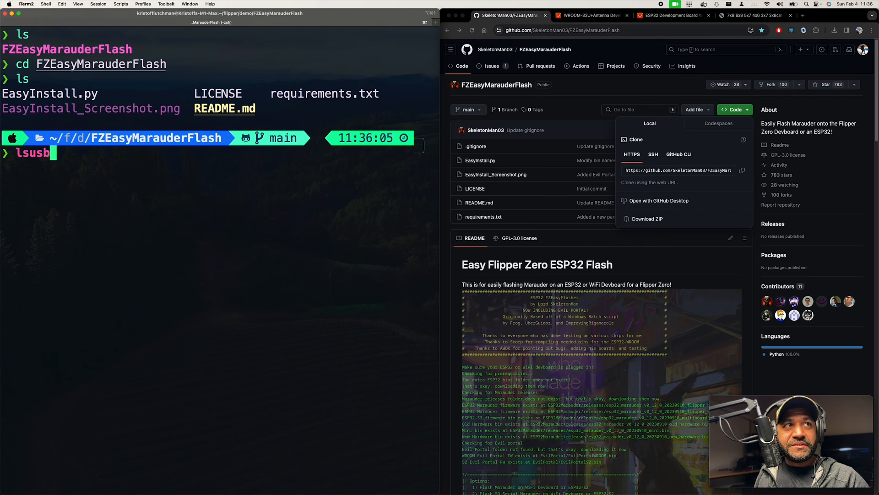
pyautogui.write('ls /')
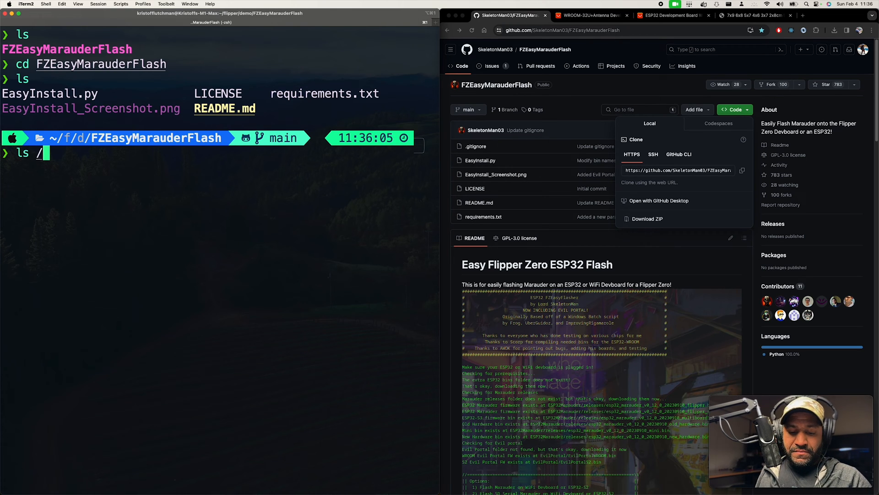
pyautogui.write('dev/tty')
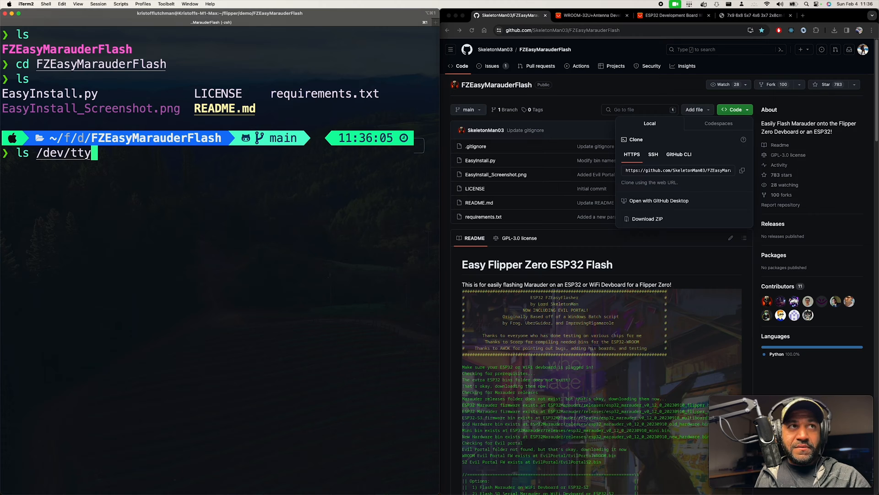
pyautogui.write('.*')
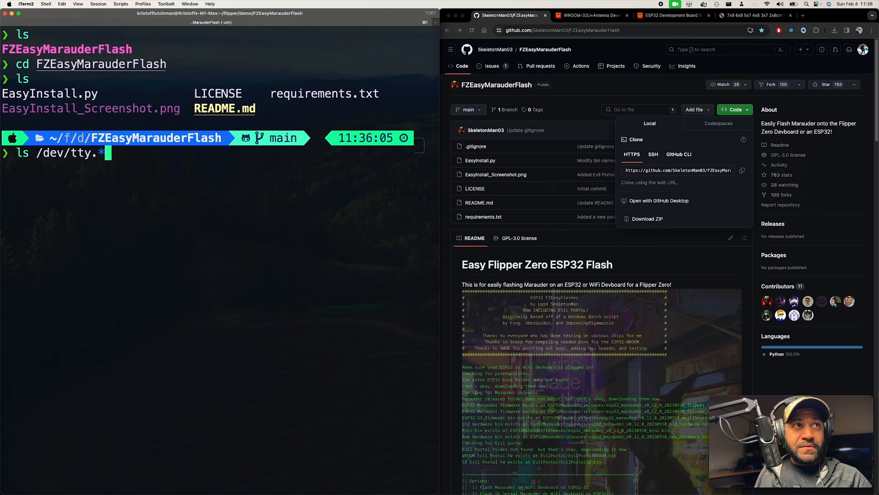
pyautogui.press('Return')
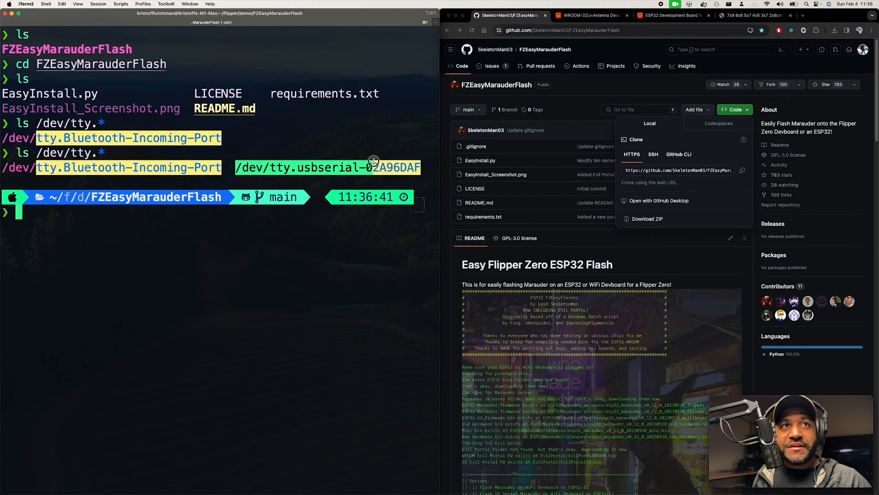
# Return to the FZEasyMarauderFlash README and scroll down to its How to use steps
pyautogui.rightClick(370, 167)
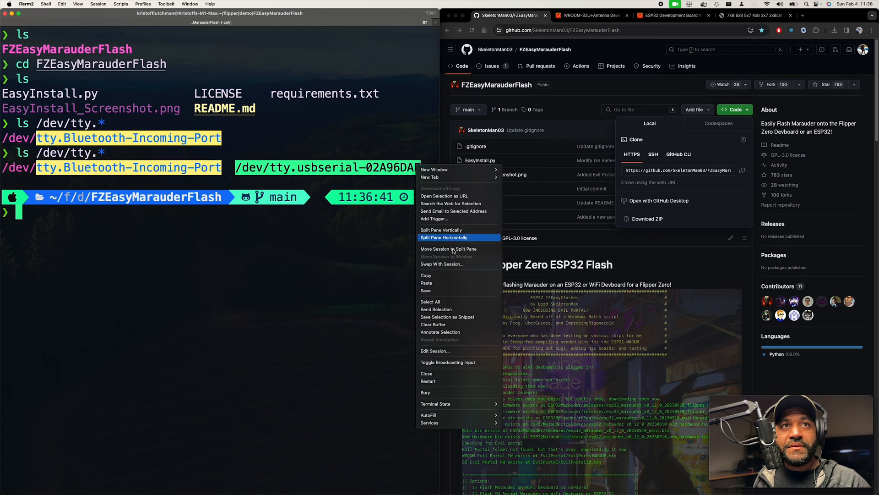
pyautogui.click(224, 319)
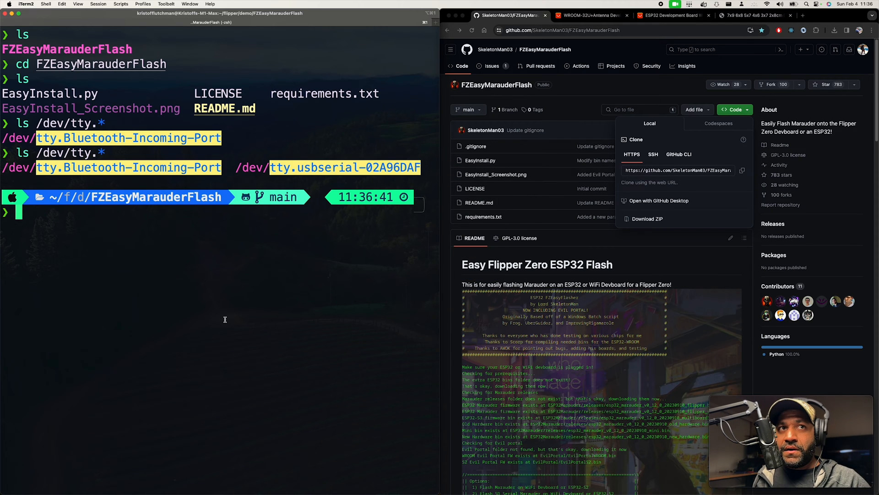
pyautogui.click(671, 16)
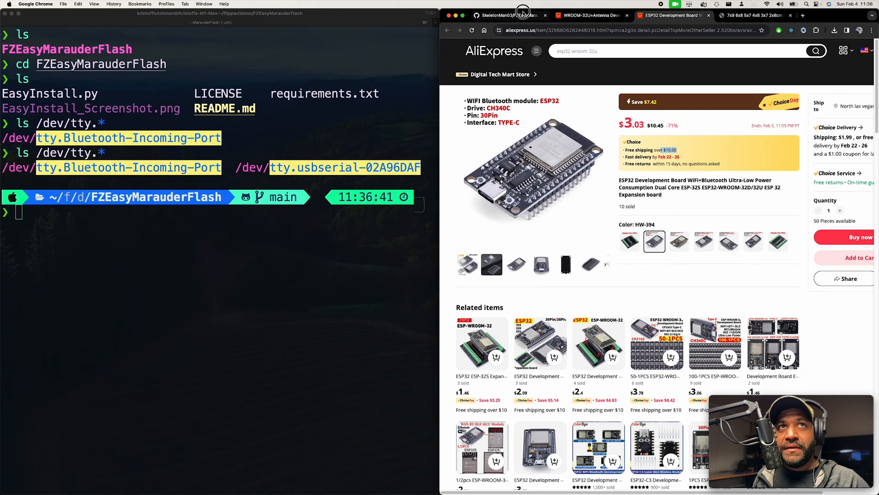
pyautogui.click(508, 16)
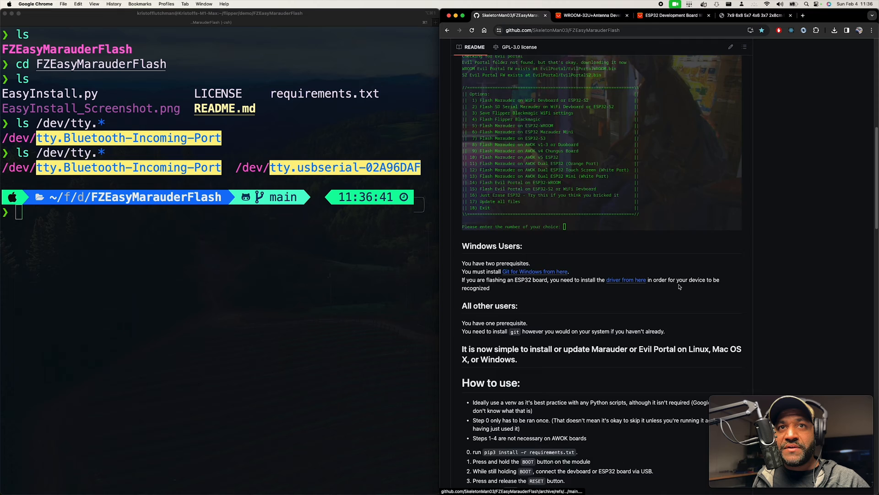
pyautogui.scroll(-3)
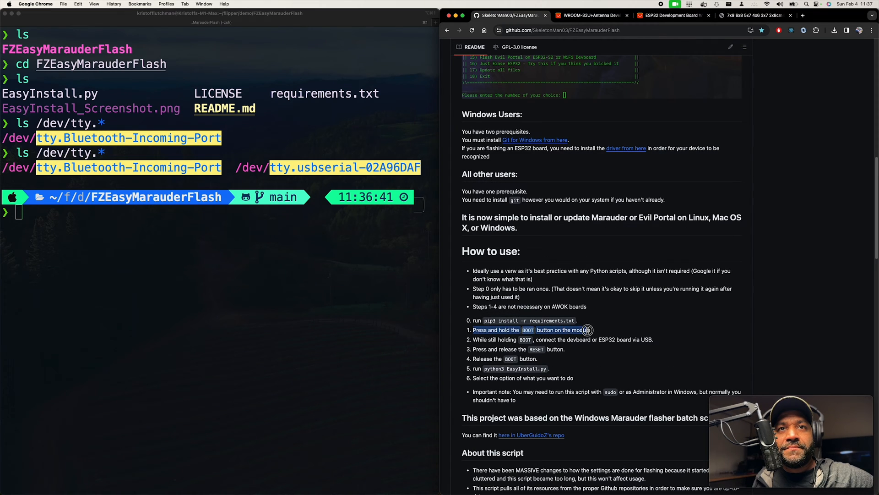
pyautogui.scroll(-3)
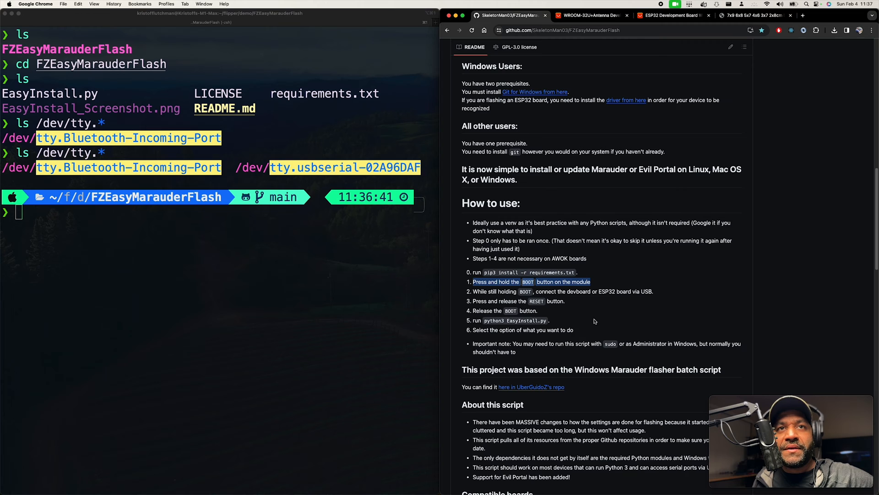
pyautogui.moveTo(594, 302)
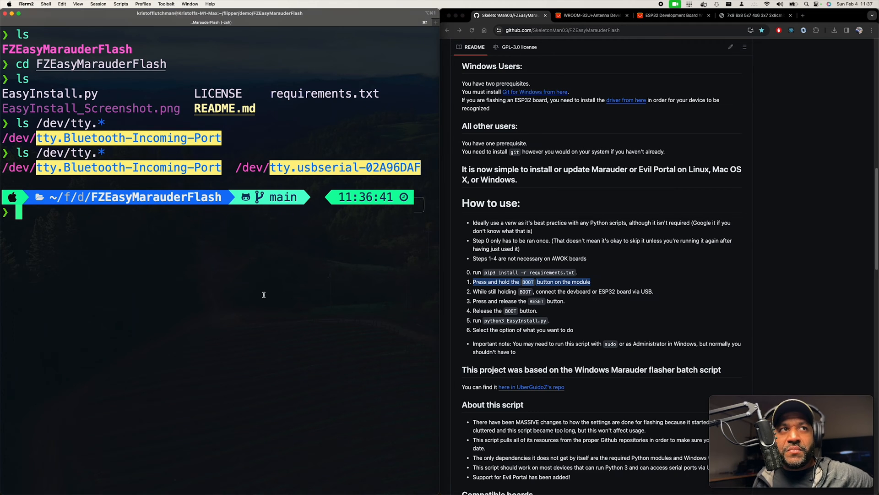
# Confirm python3 --version is 3.12.0 and create a virtual environment named env
pyautogui.write('python3')
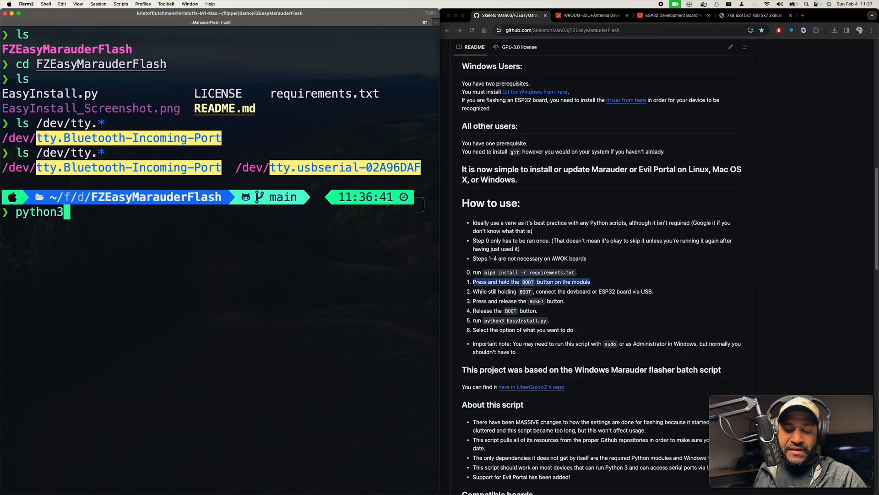
pyautogui.write('--version')
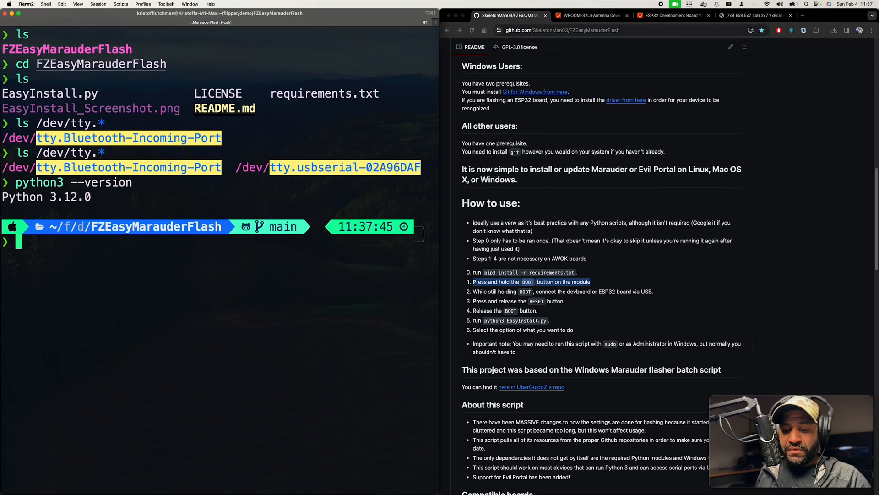
pyautogui.write('python3 -m ve')
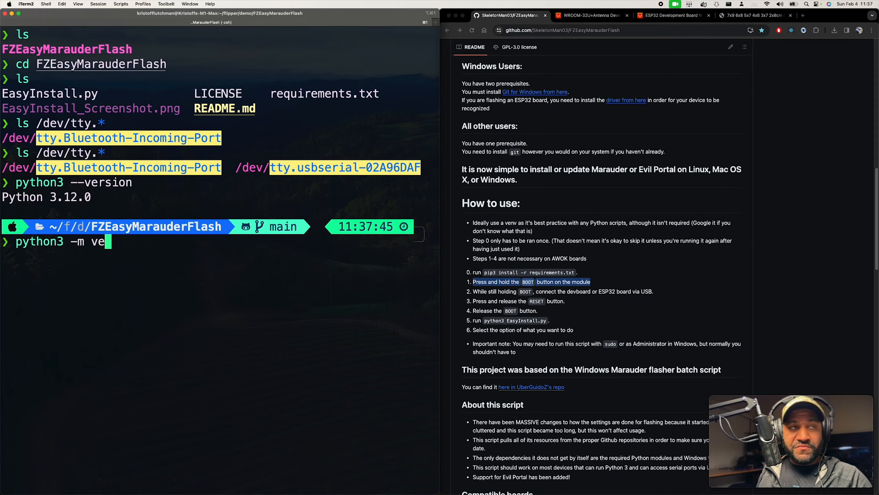
pyautogui.write('nv env')
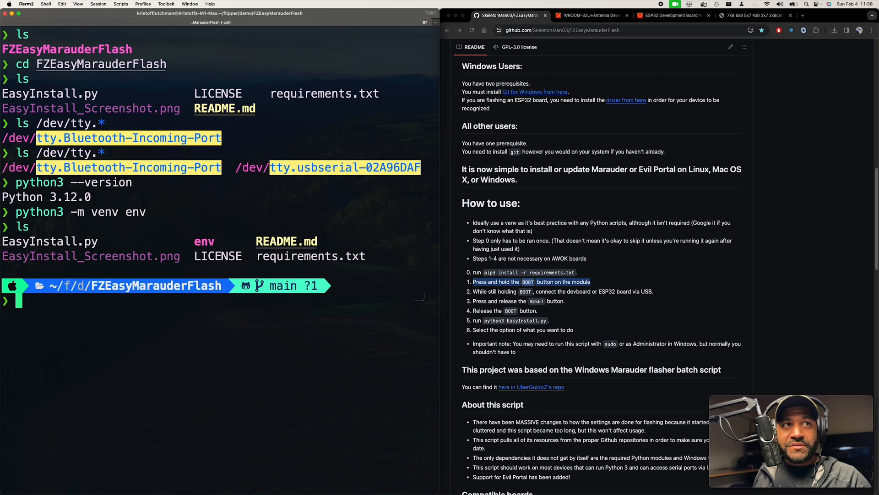
# Activate env with source env/bin/activate, pip install -r requirements.txt, and list the folder
pyautogui.write('source env')
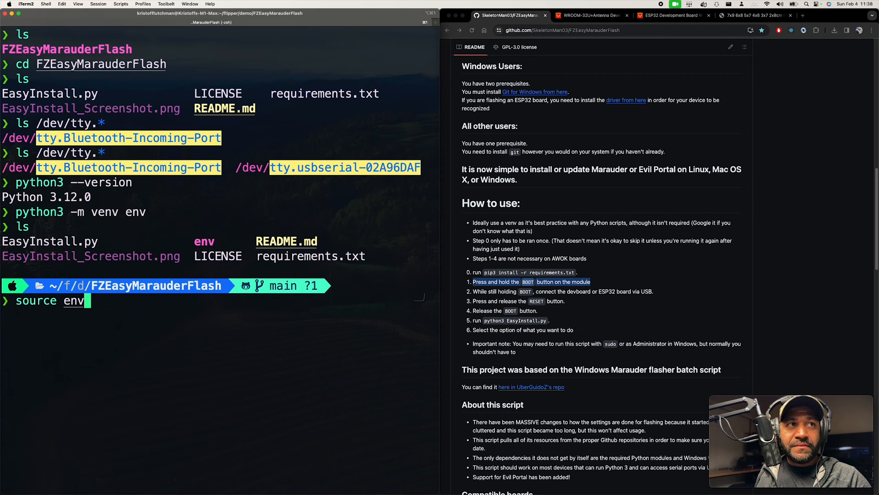
pyautogui.write('/bin/act')
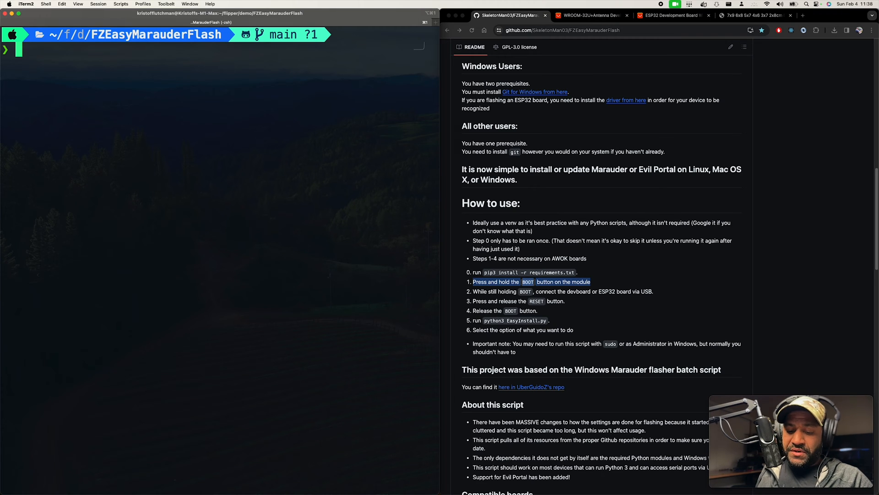
pyautogui.write('pip install')
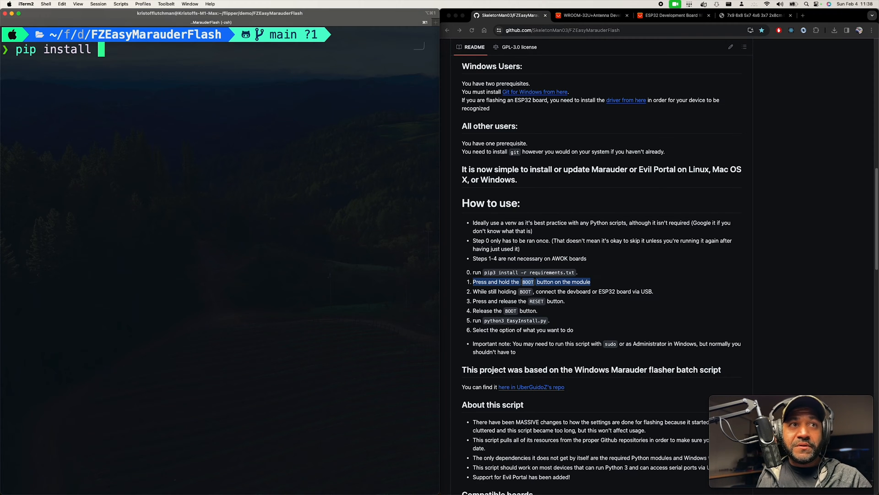
pyautogui.write('-r')
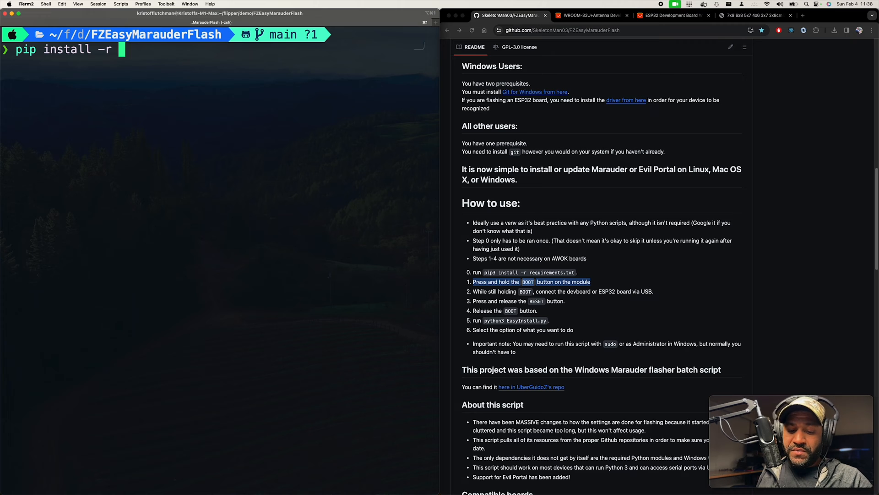
pyautogui.write('requirements.txt')
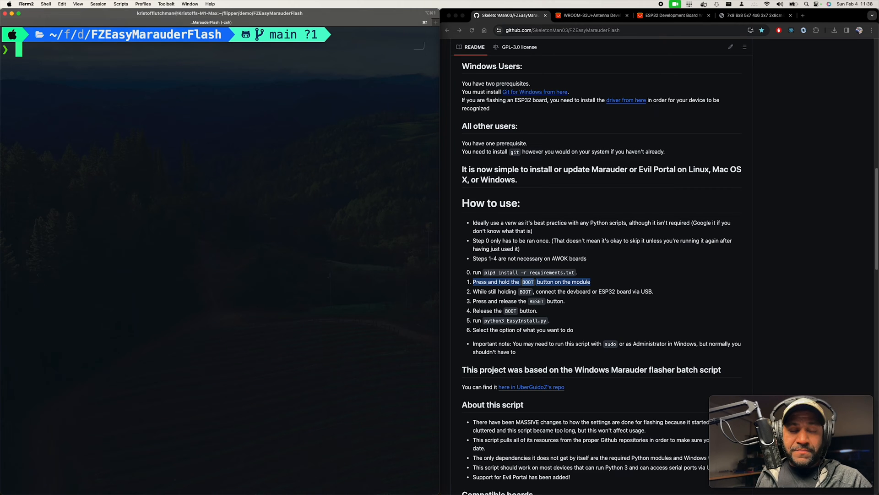
pyautogui.write('ls')
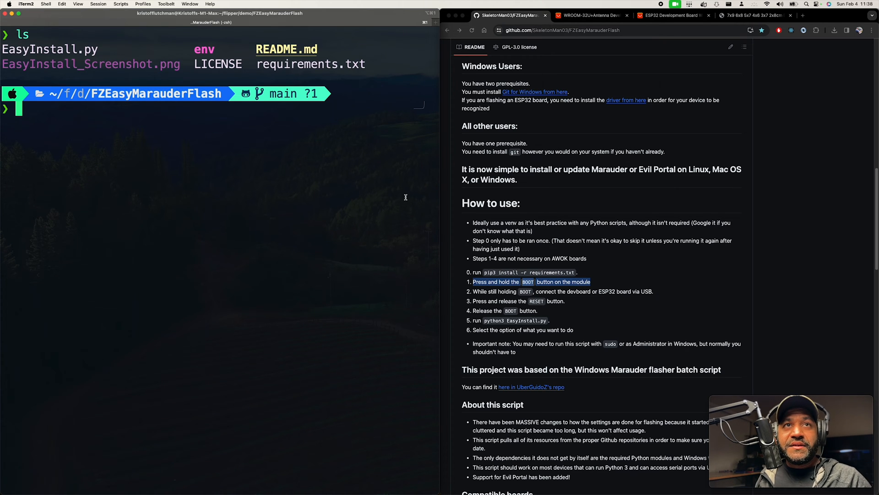
# Read the README's Optional parameters on the /dev/ttyUSB0 serial-port example, then list /dev/tty.* again
pyautogui.scroll(-3)
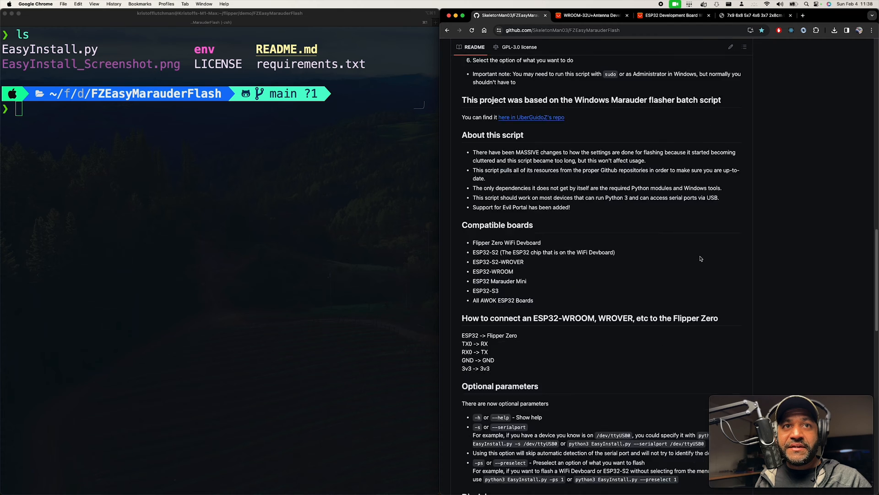
pyautogui.scroll(-3)
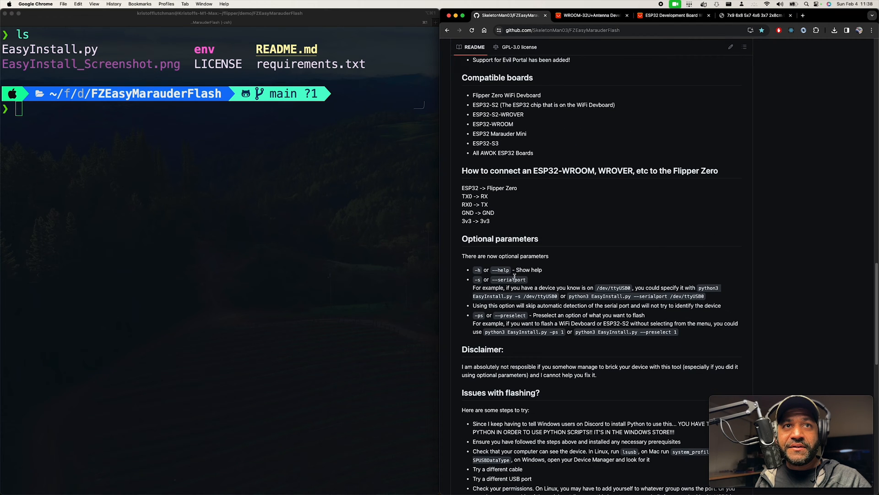
pyautogui.doubleClick(508, 279)
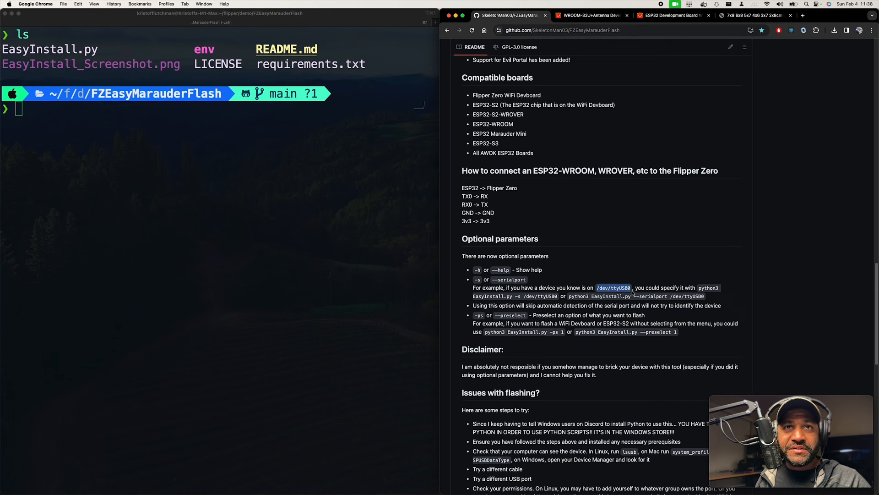
pyautogui.write('ls /dev/tty.*')
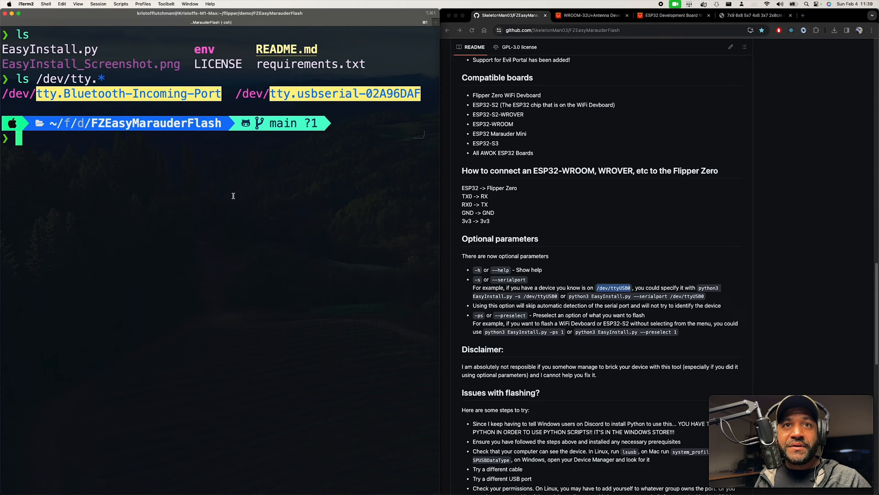
# Run python EasyInstall.py -s /dev/tty.usbserial-02A96DAF to fetch binaries and show flashing options
pyautogui.write('python')
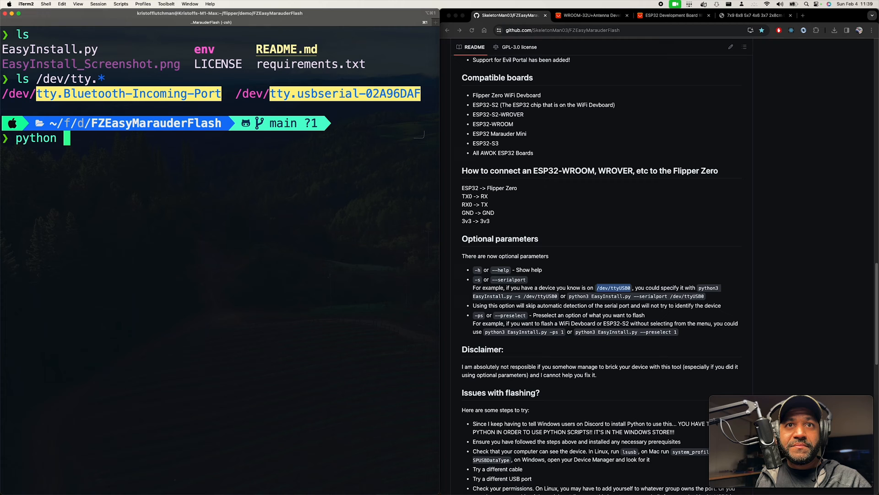
pyautogui.write('EasyInstall.py -s')
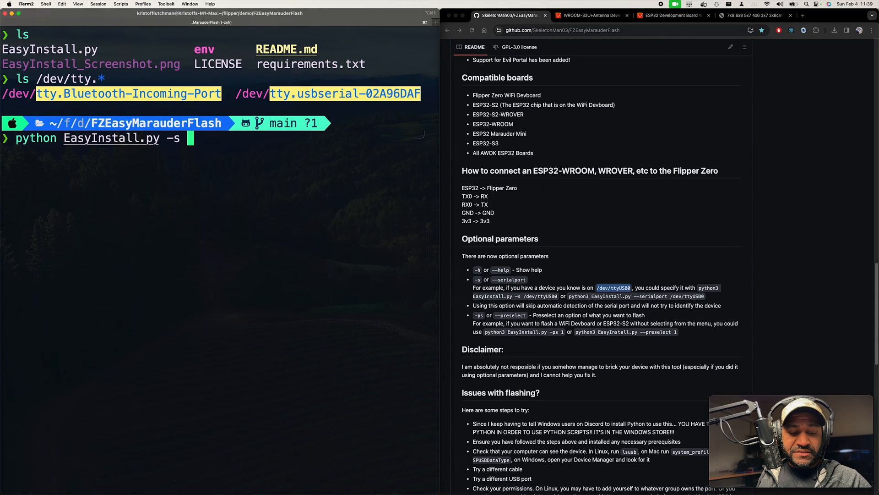
pyautogui.write('/dev/tty.usbserial-02A96DAF')
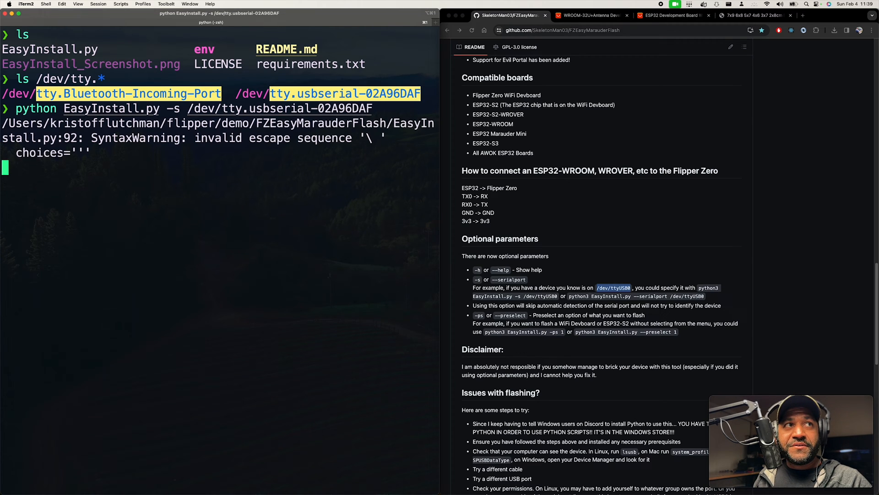
pyautogui.press('Return')
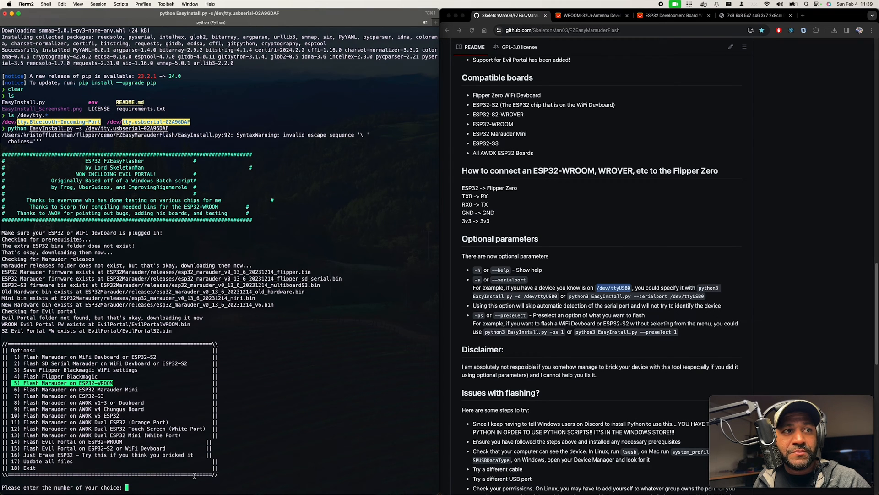
pyautogui.write('5')
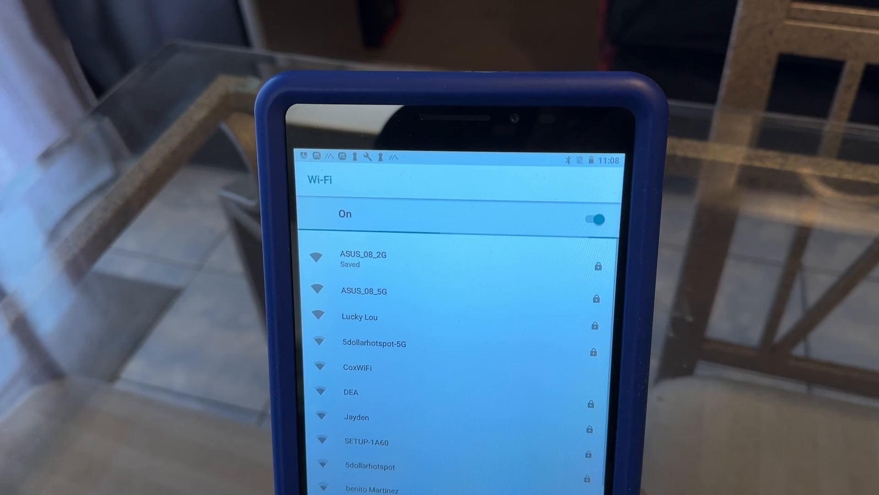
# On the tablet, connect to the ASUS_08_2G network from the Wi-Fi list
pyautogui.click(363, 258)
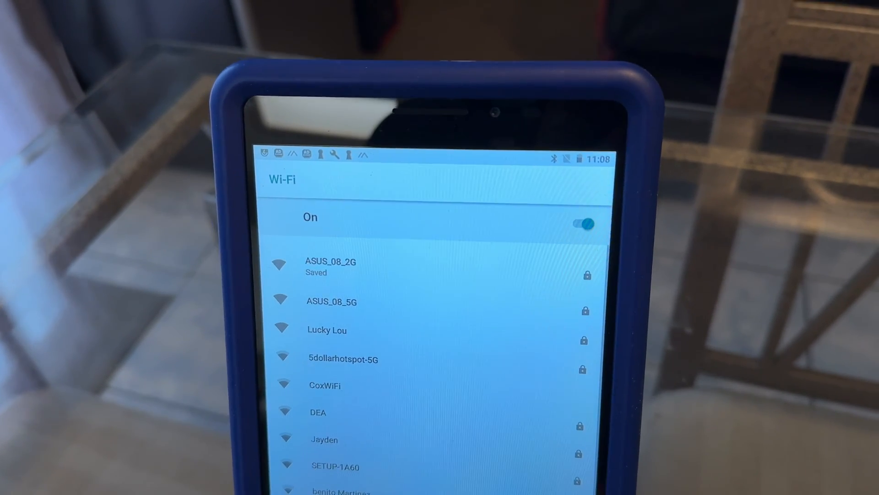
pyautogui.click(330, 267)
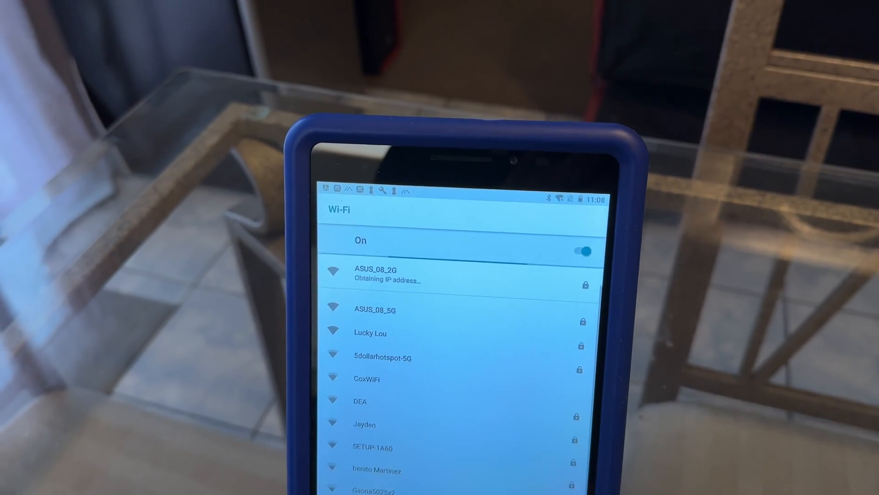